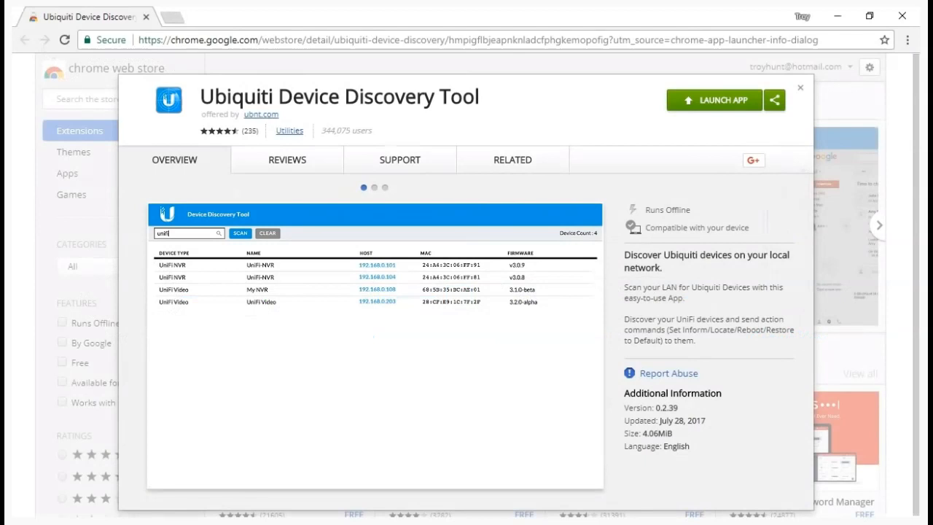
- Step through the Ubiquiti Device Discovery Tool screenshots to the second image, then start a new tab for the UniFi address
click(373, 186)
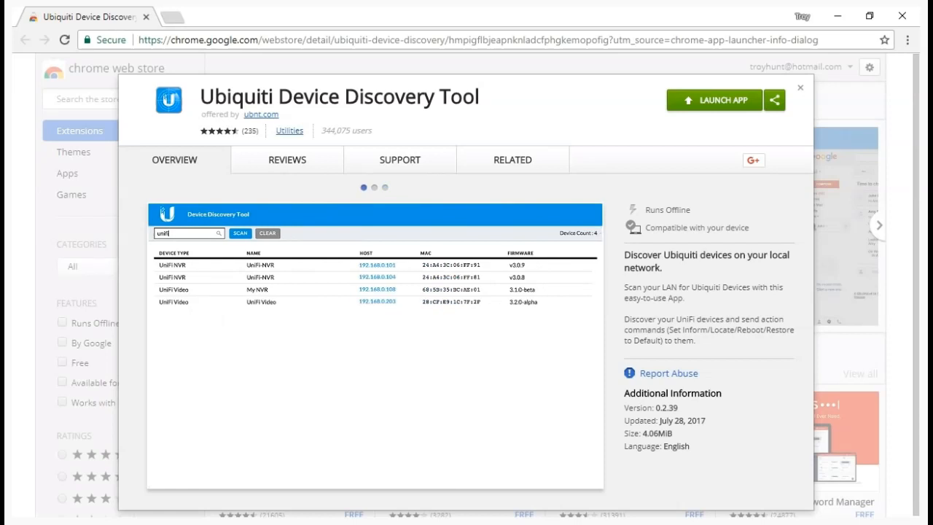
click(373, 187)
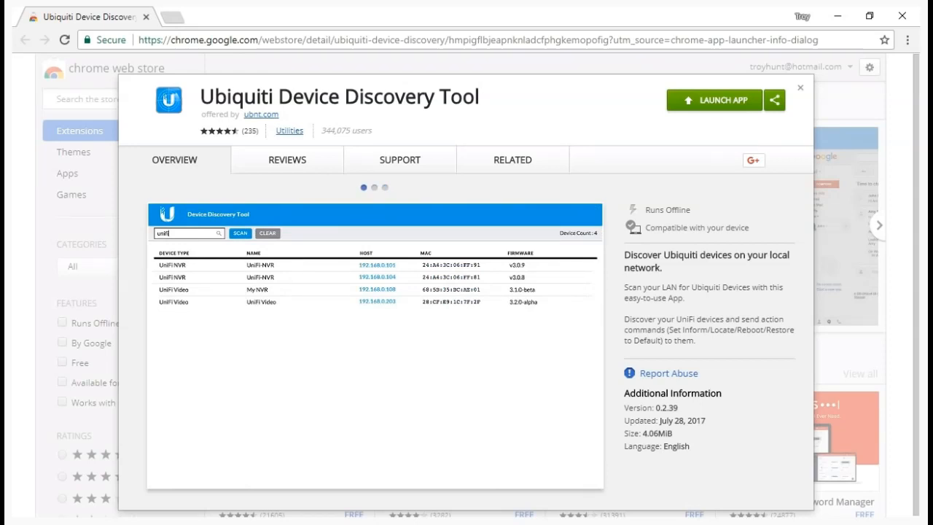
click(373, 186)
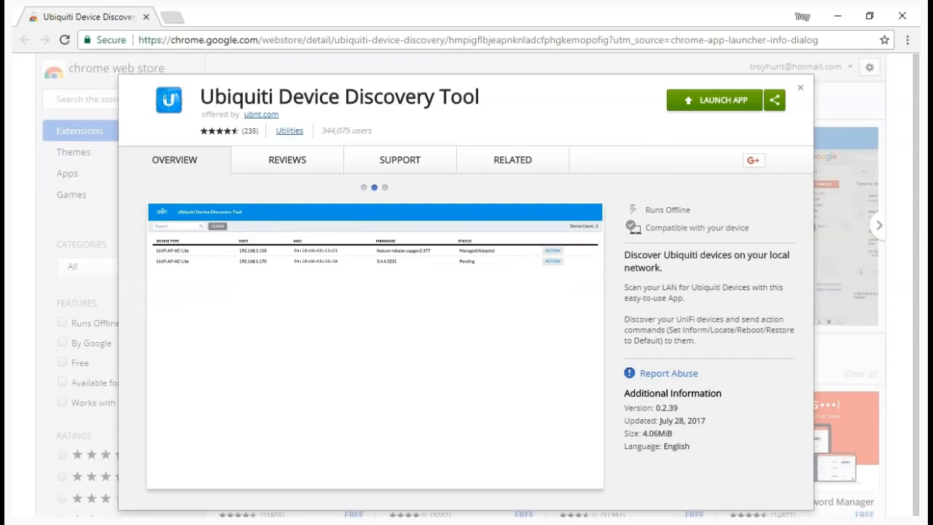
click(553, 261)
text(unif)
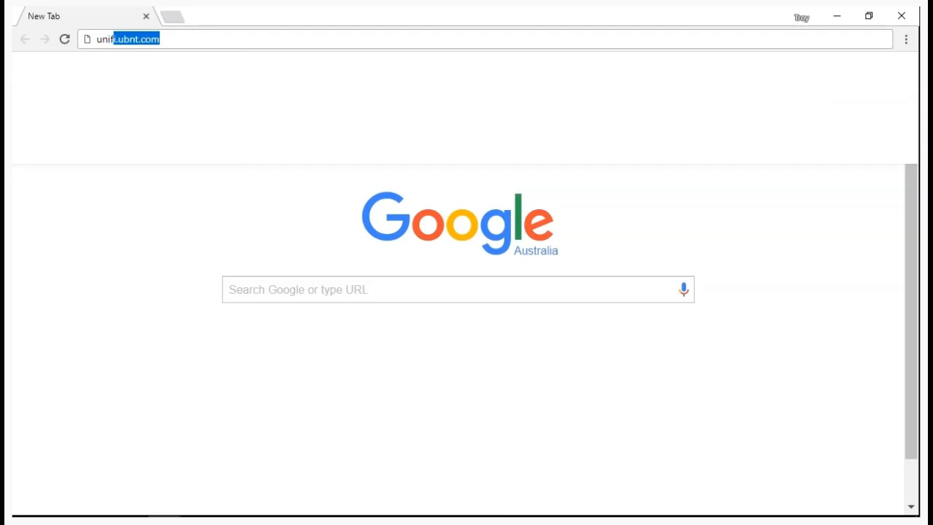
- Load unifi.ubnt.com and sign in with the Ubiquiti account email and password
key(Return)
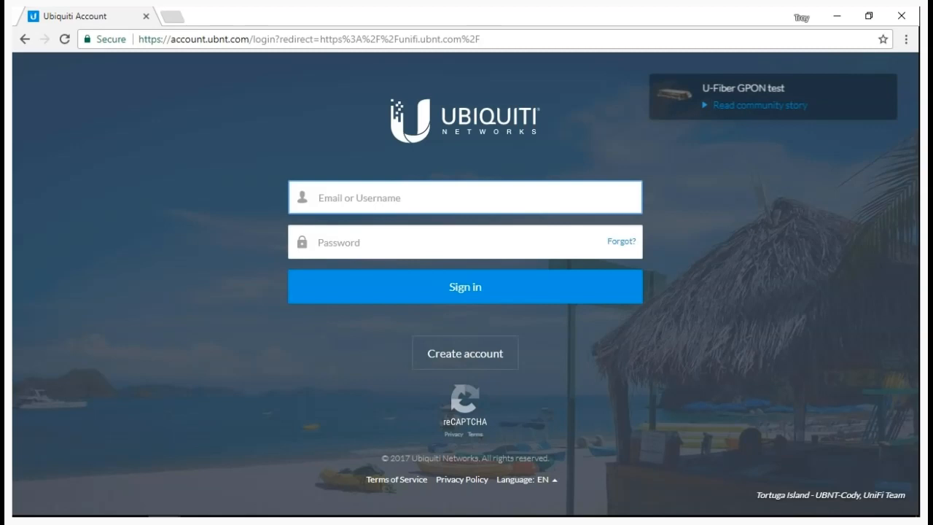
click(465, 285)
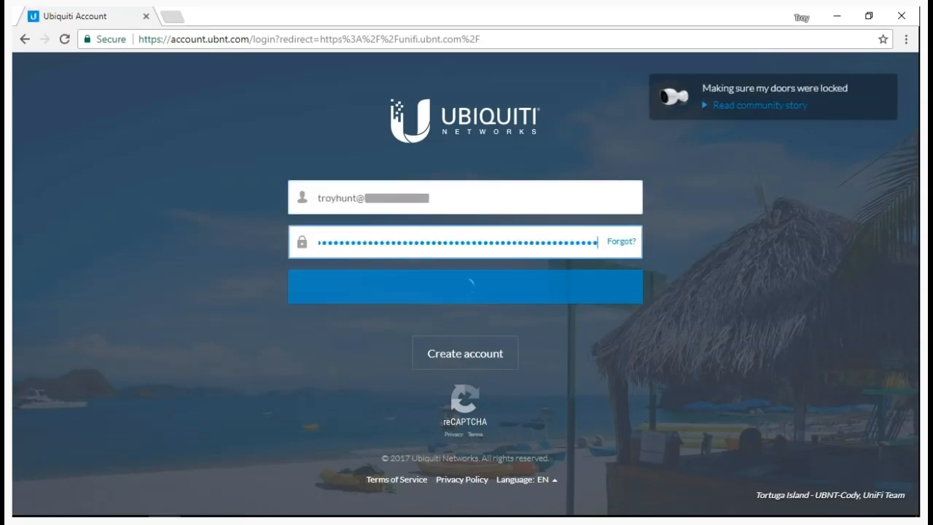
click(463, 286)
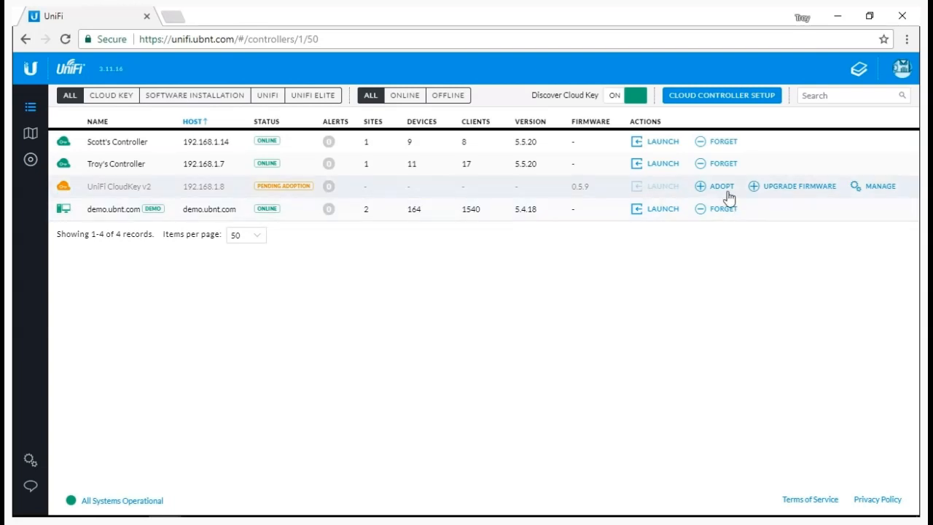
- Adopt the UniFi CloudKey v2, start its firmware upgrade, and launch the controller setup wizard
click(798, 186)
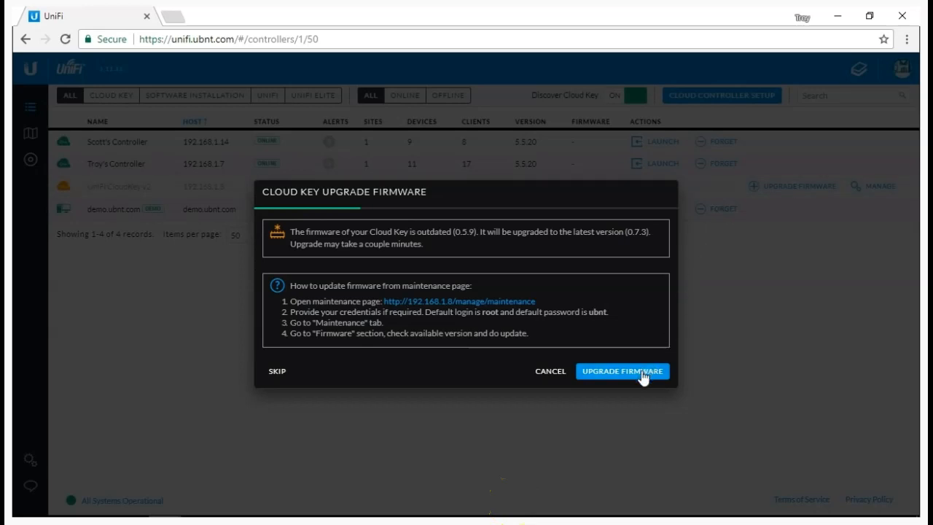
click(621, 372)
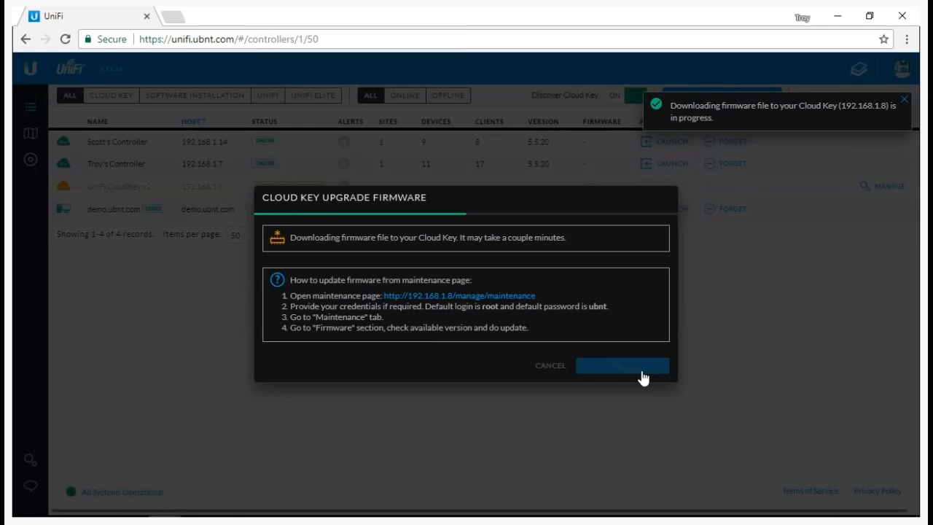
click(621, 364)
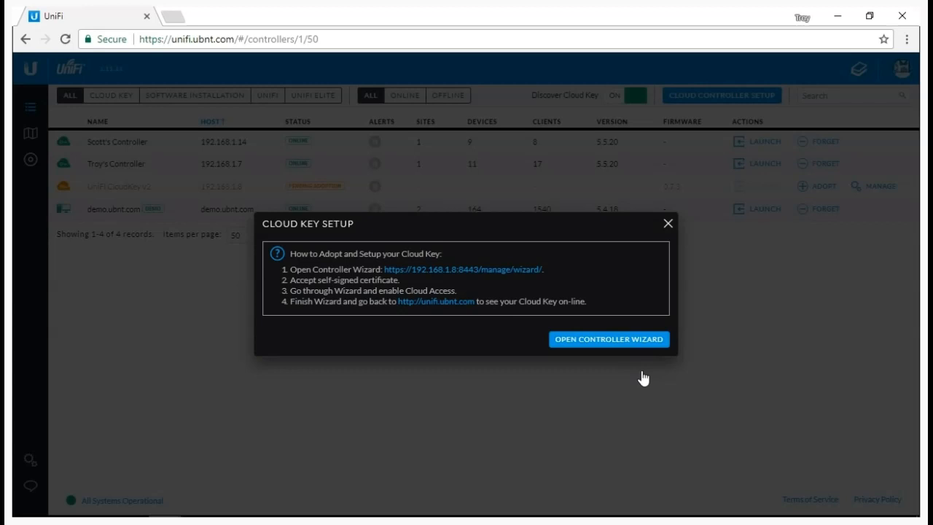
mouse_move(635, 353)
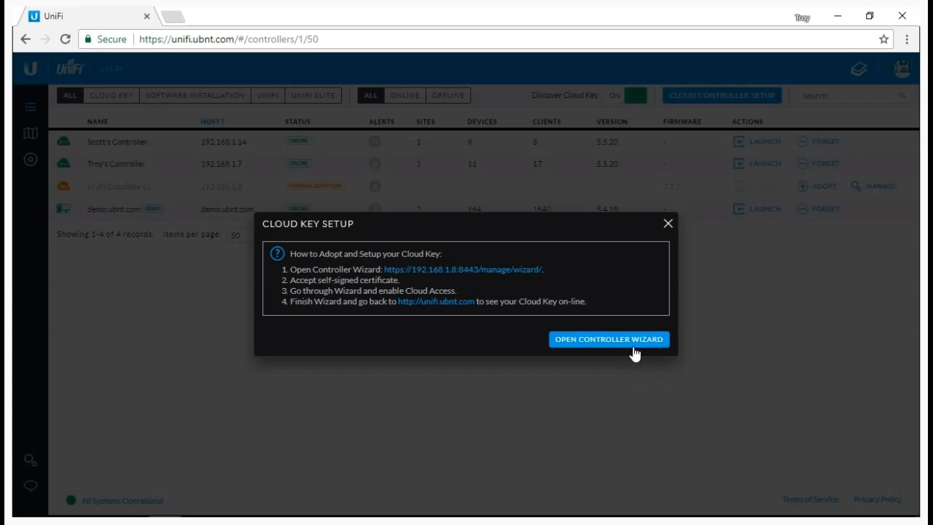
click(608, 338)
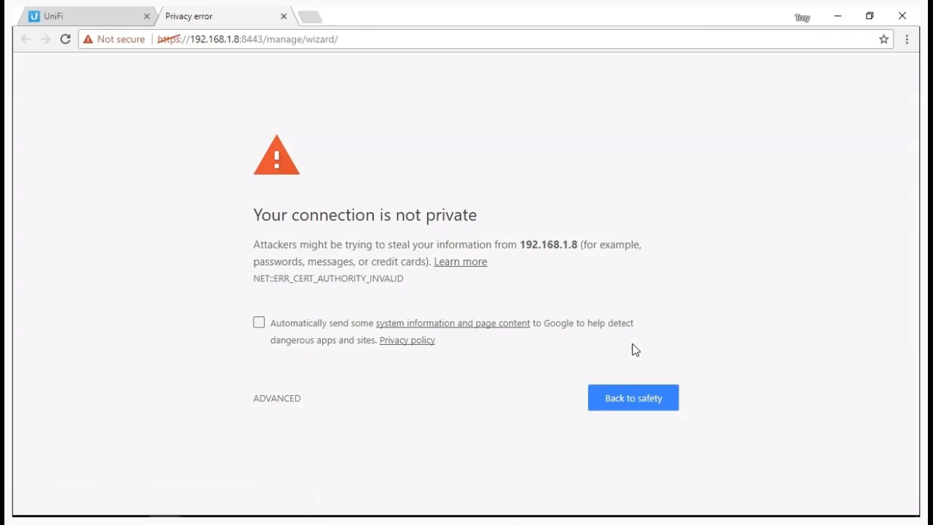
mouse_move(277, 399)
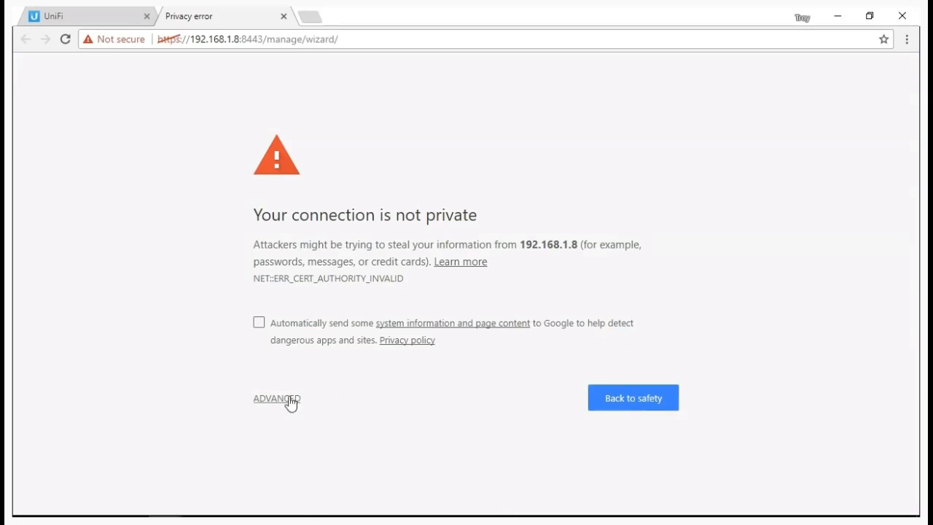
- Proceed past the certificate warning to the Cloud Key wizard at 192.168.1.8 via Advanced
click(277, 399)
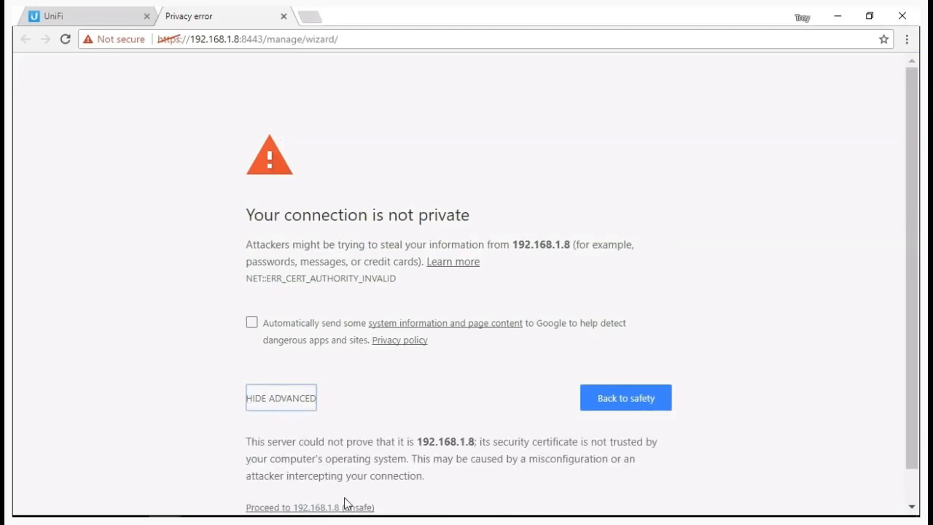
click(310, 507)
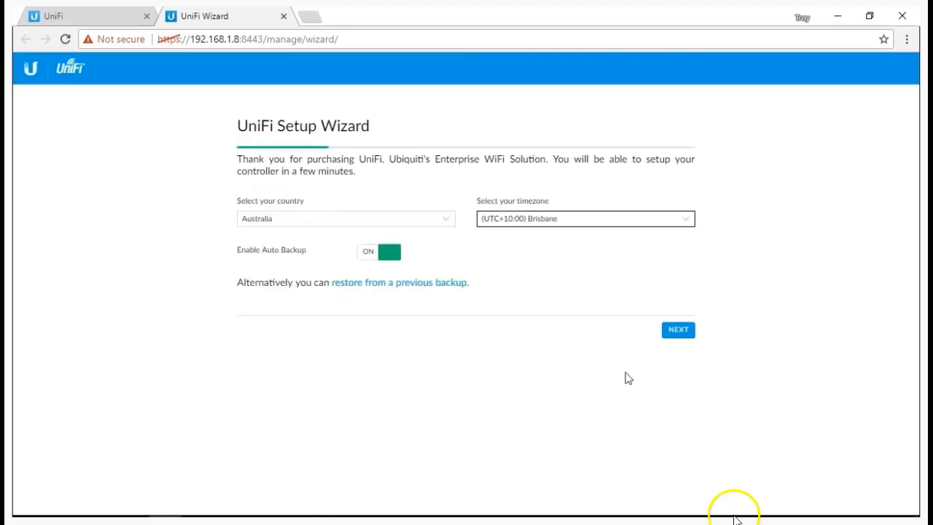
- Accept country and timezone, select both the security gateway and 8-port switch, and continue to WiFi setup
click(677, 329)
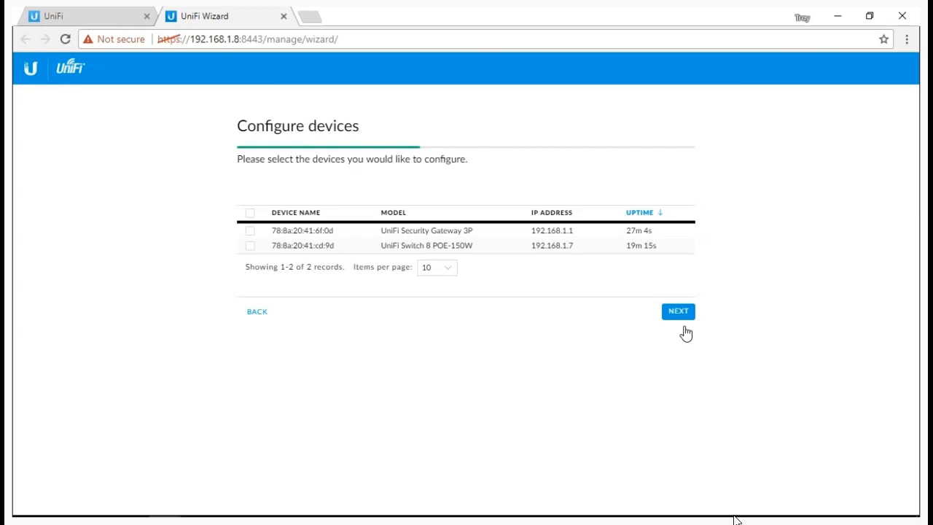
mouse_move(366, 241)
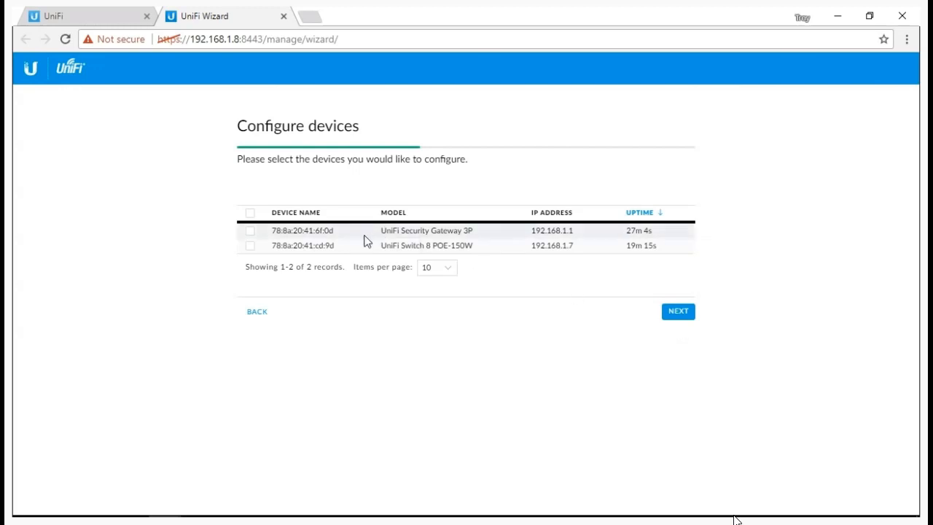
click(250, 212)
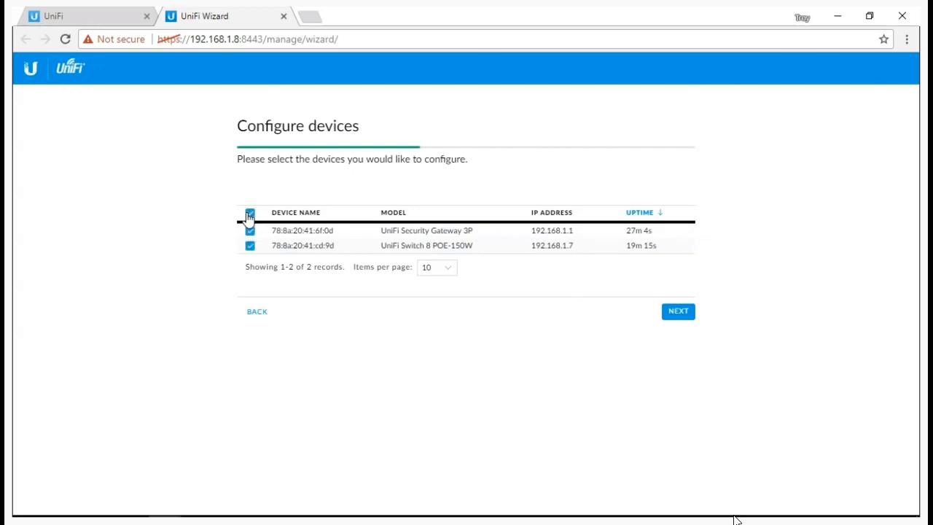
click(249, 213)
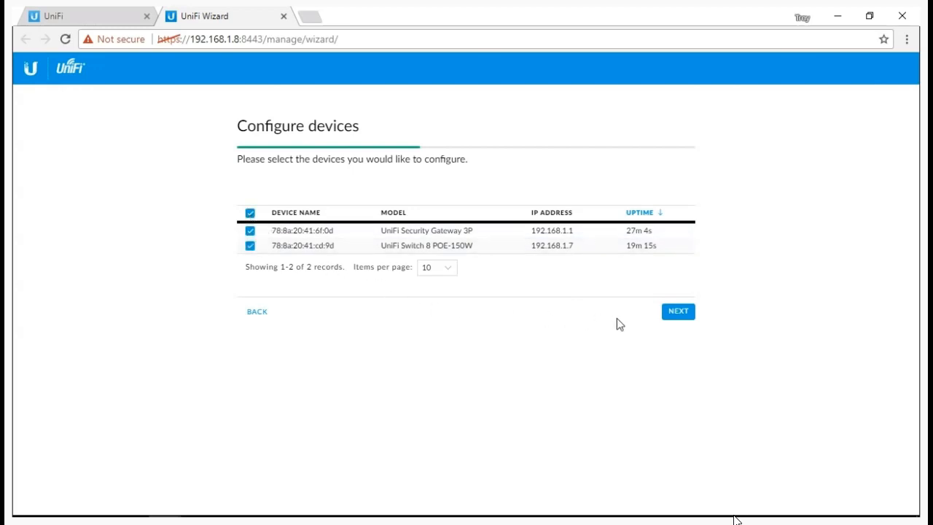
mouse_move(683, 322)
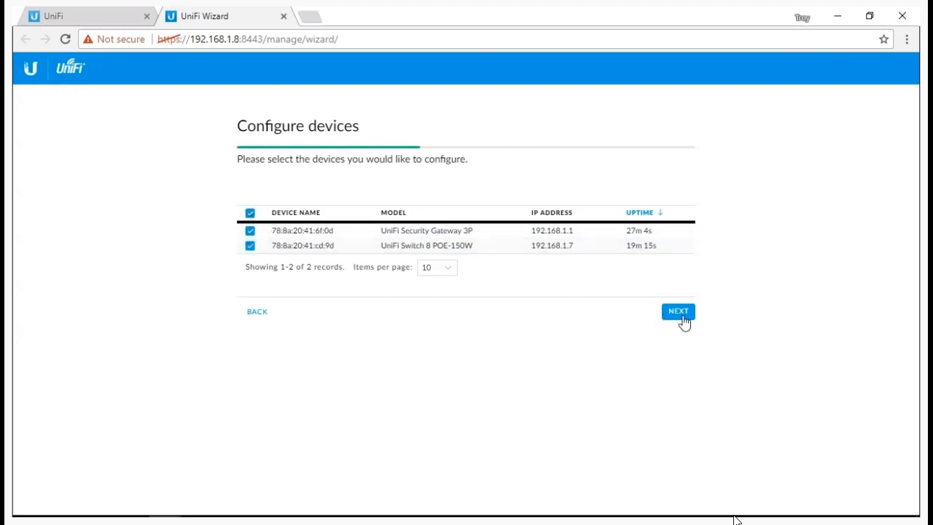
click(678, 312)
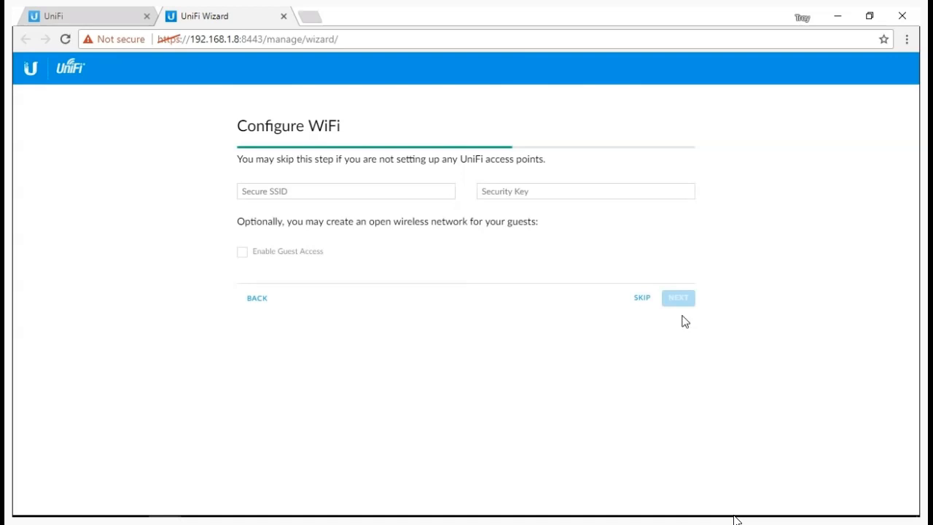
- Create the 'Alfresco Staff' SSID with a security key and continue
click(346, 191)
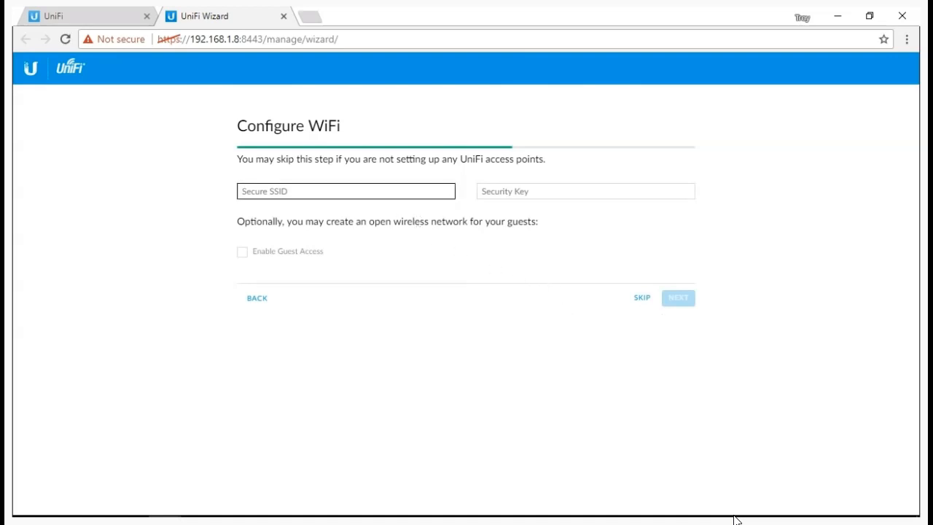
click(346, 191)
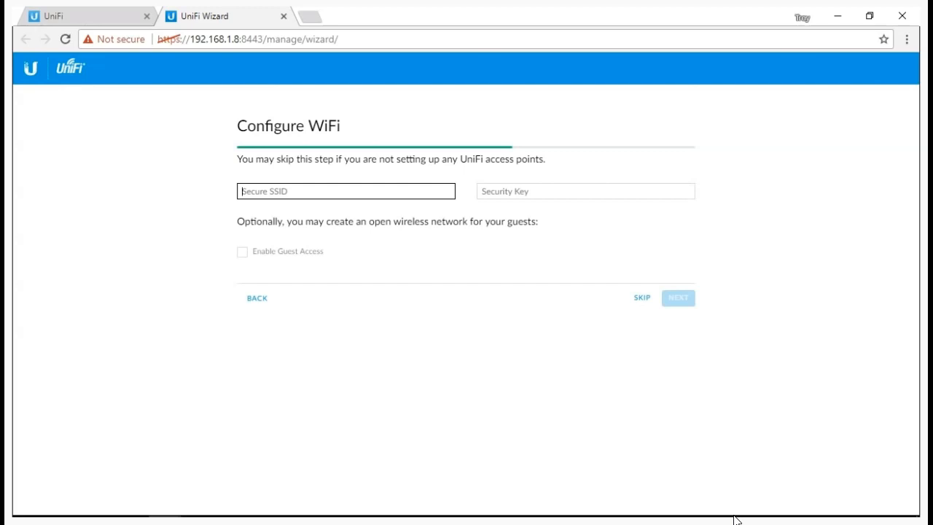
text(Alfresco)
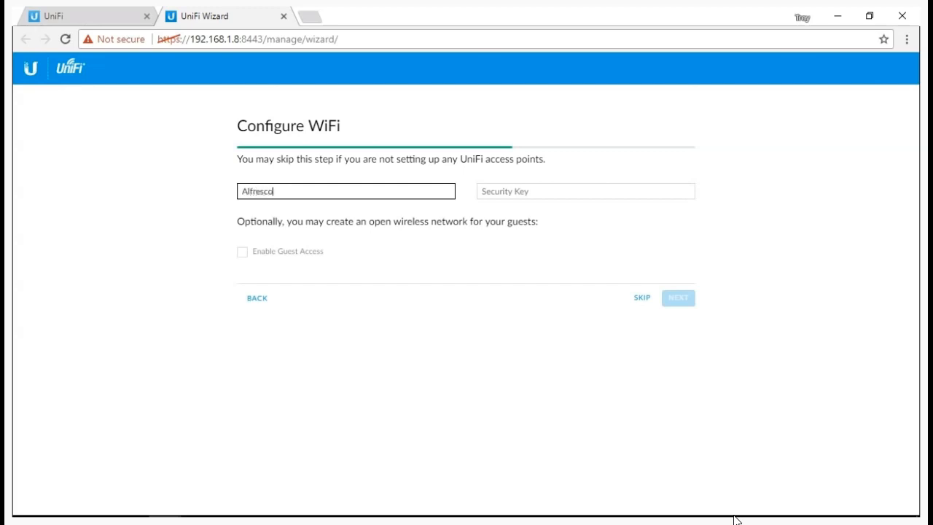
text(Staff)
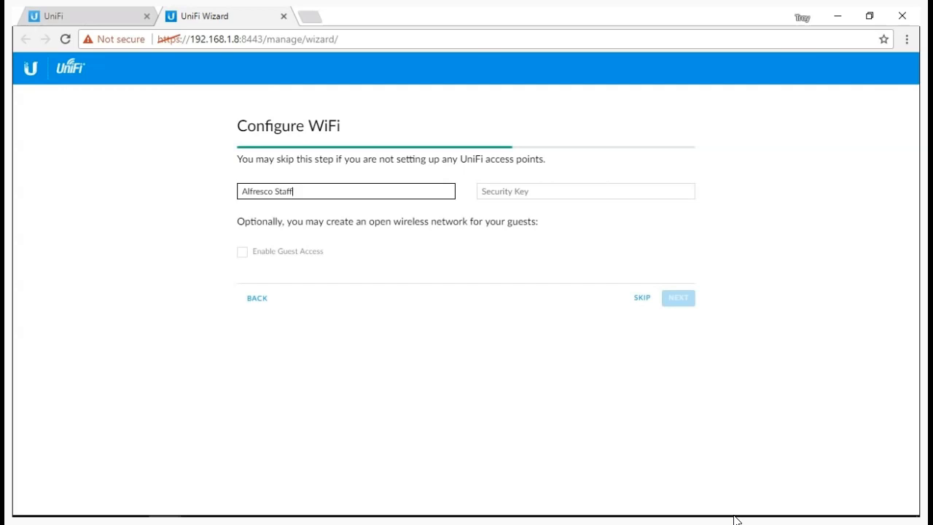
click(585, 191)
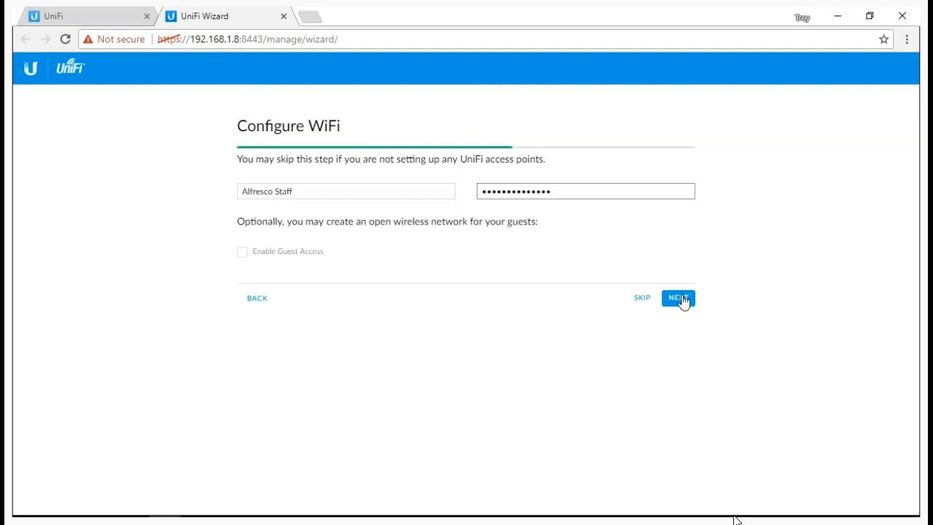
click(676, 298)
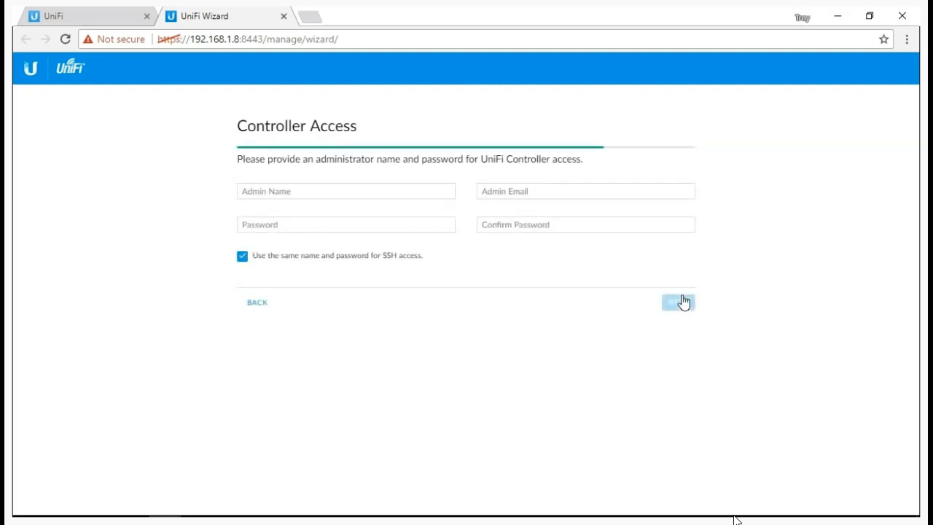
- Submit the alfresco-admin administrator account and finish the setup wizard
click(678, 302)
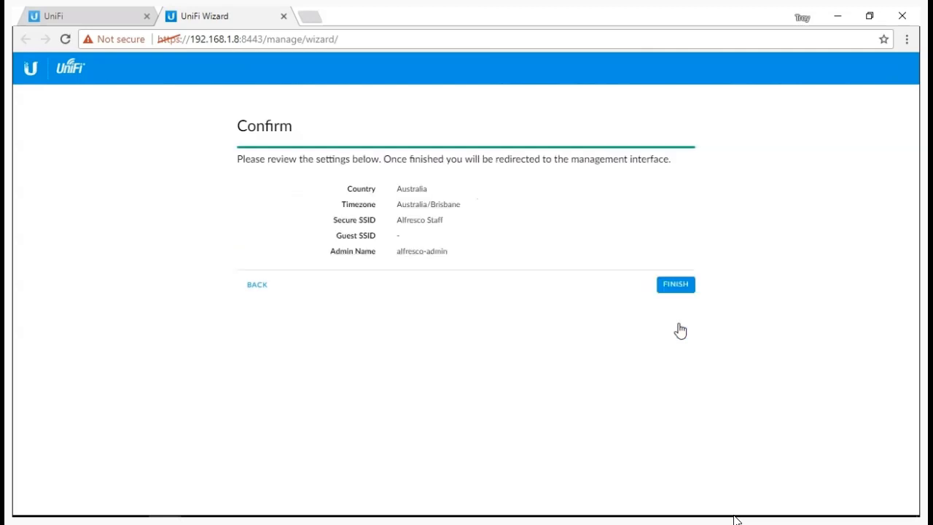
click(673, 284)
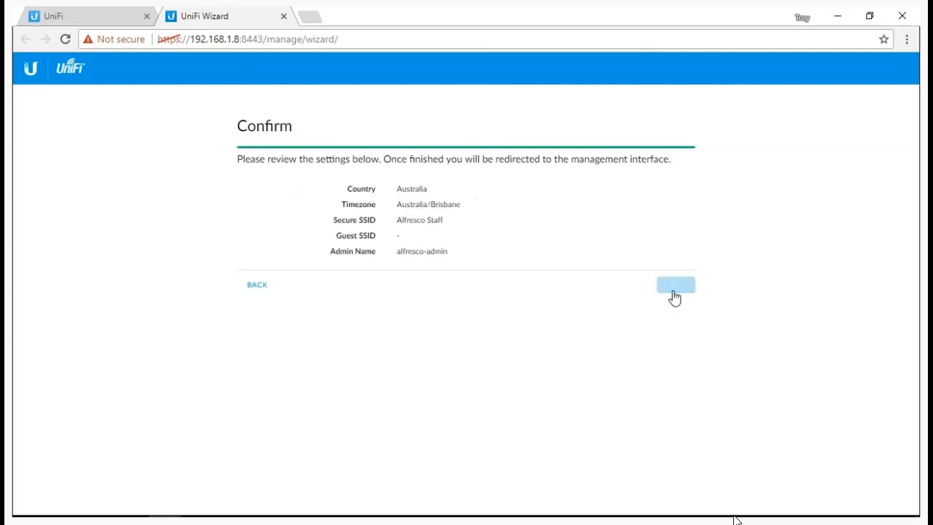
click(676, 284)
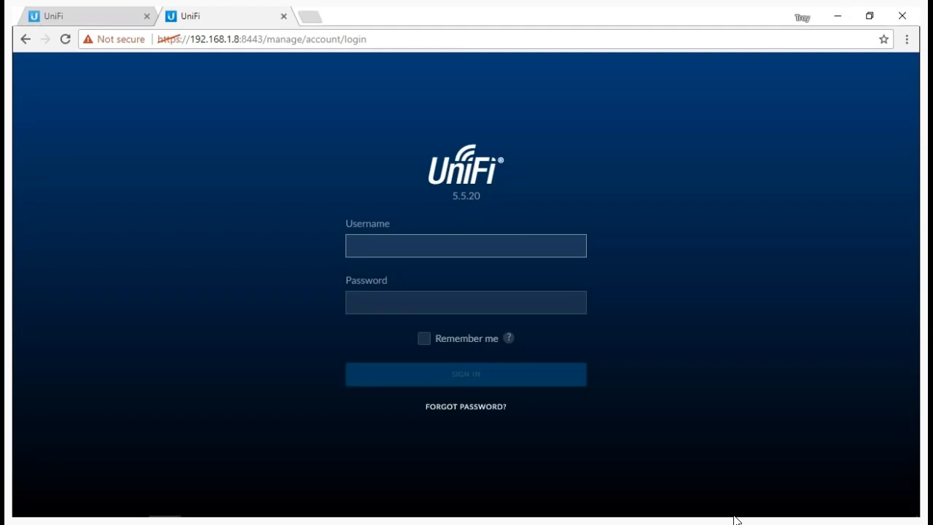
- Sign in to the controller as alfresco-admin and reach the site dashboard
click(465, 245)
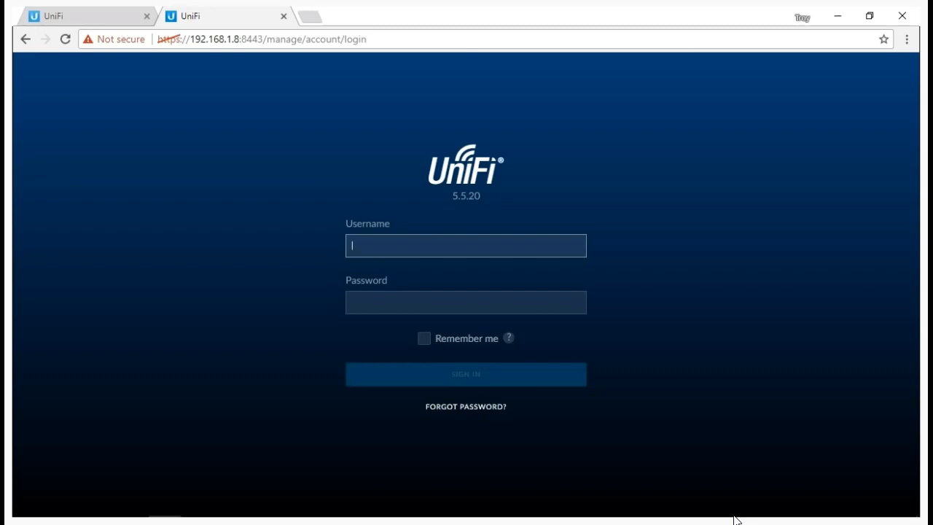
text(alfresco-admin)
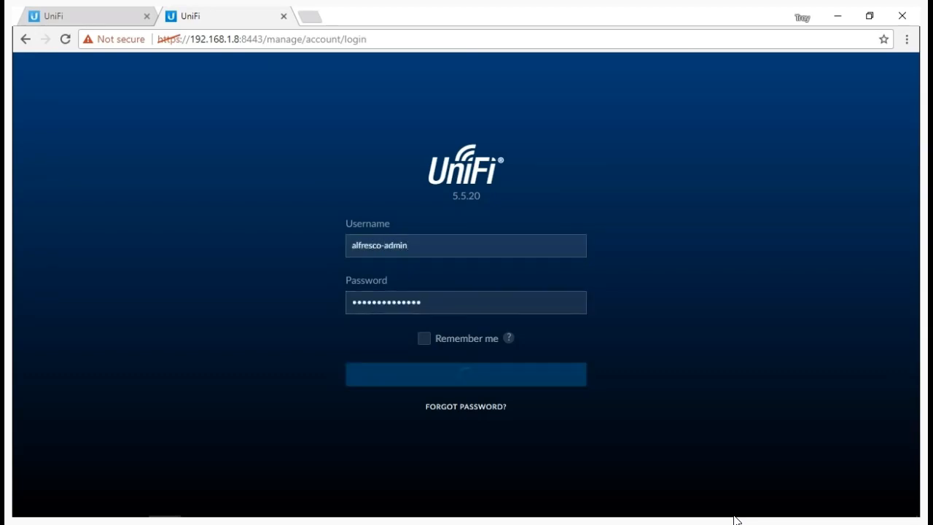
click(465, 373)
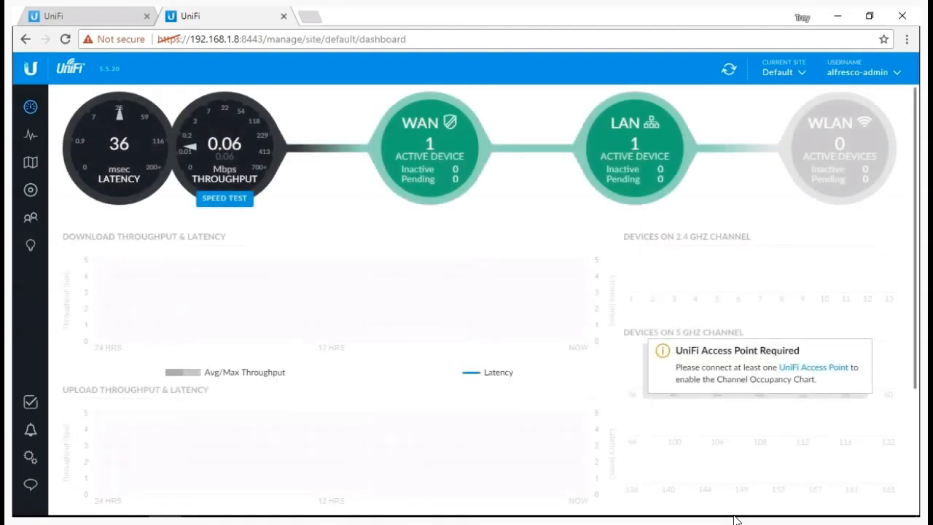